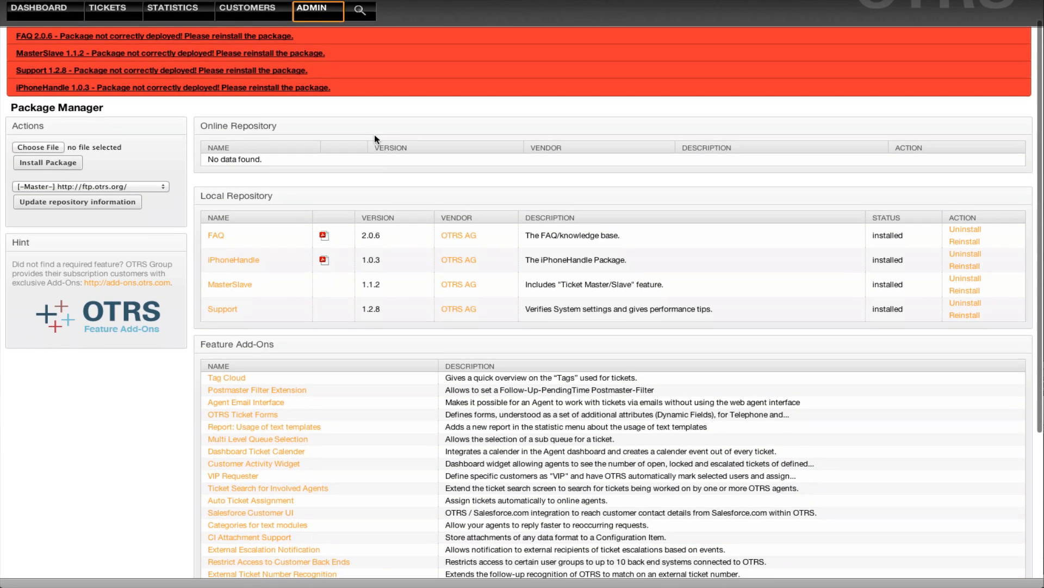
Update the repository information so the online repository lists OTRSMasterSlave 1.2.6.
scroll("down", 3)
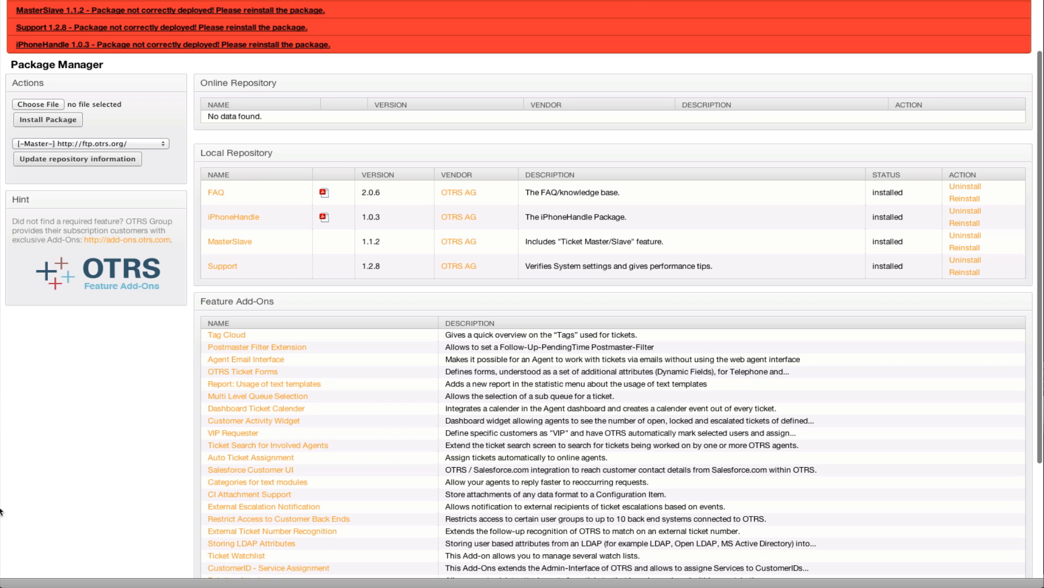
mouse_move(102, 279)
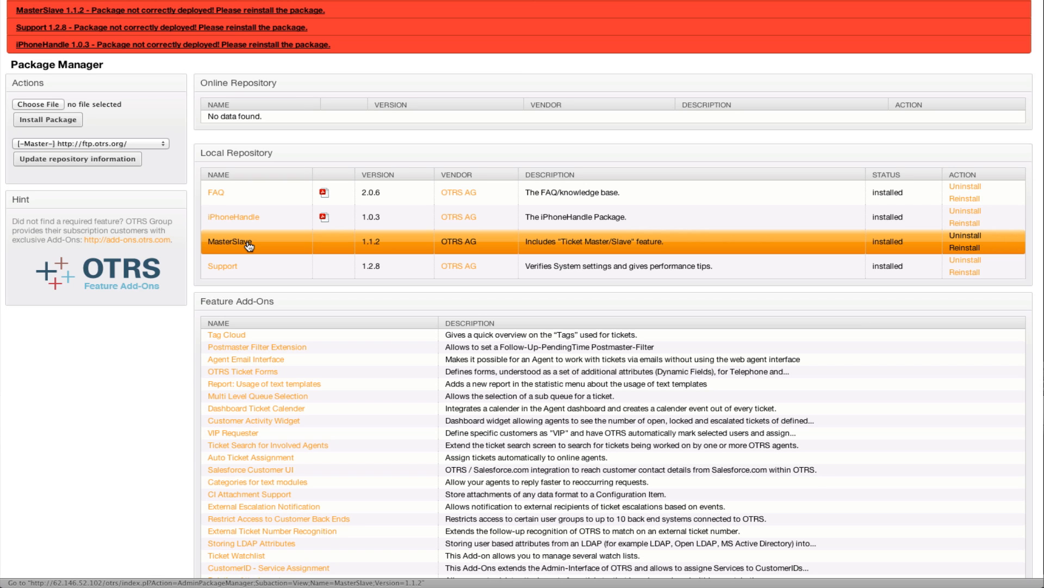
mouse_move(240, 245)
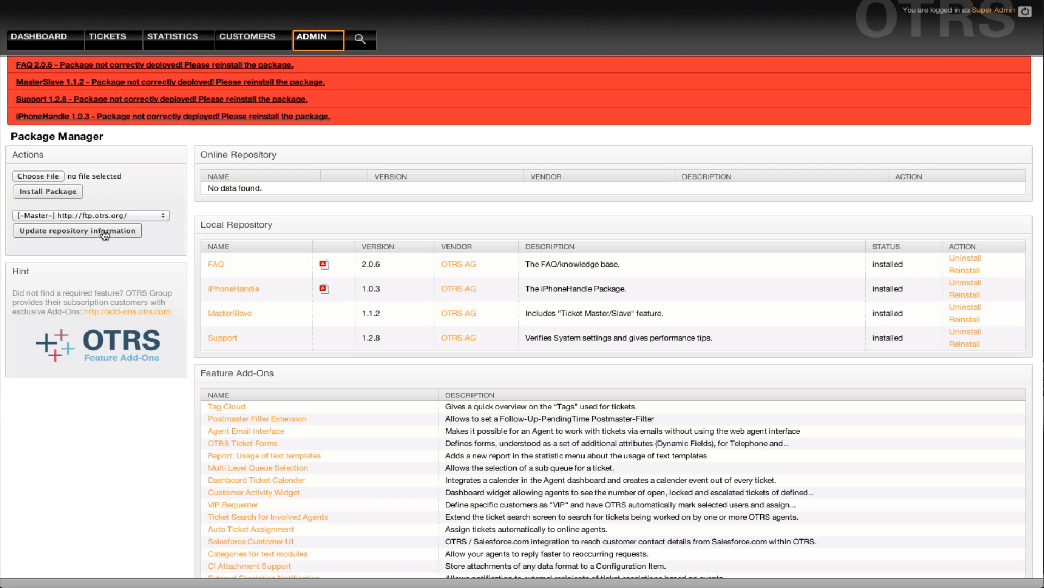
left_click(77, 230)
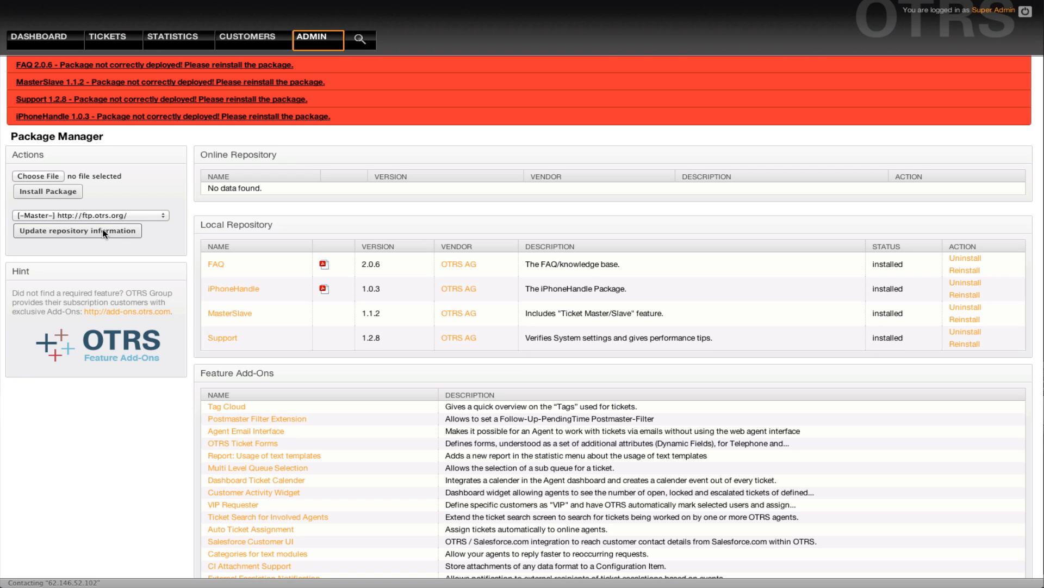
left_click(77, 229)
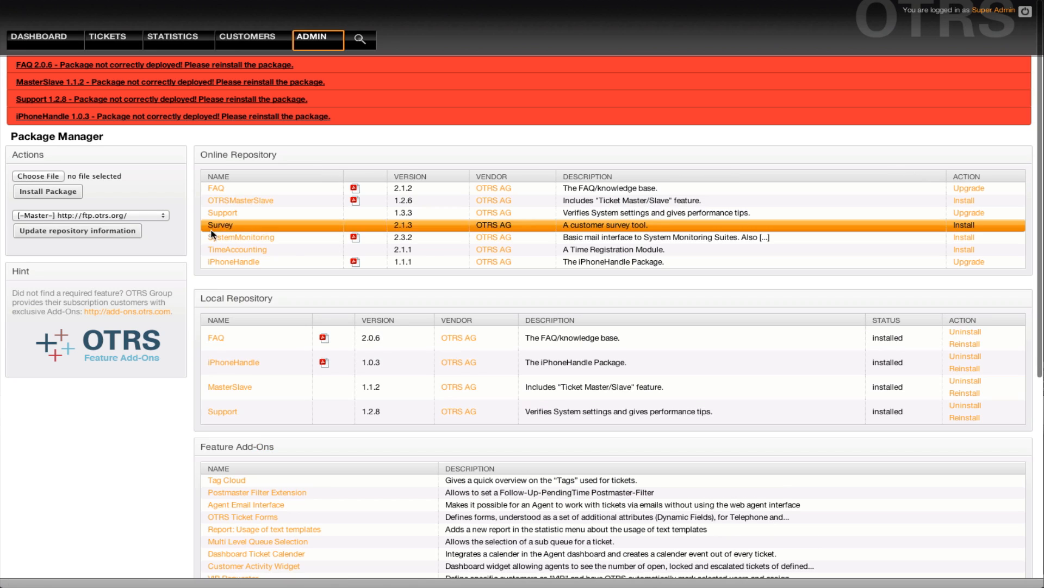
mouse_move(241, 200)
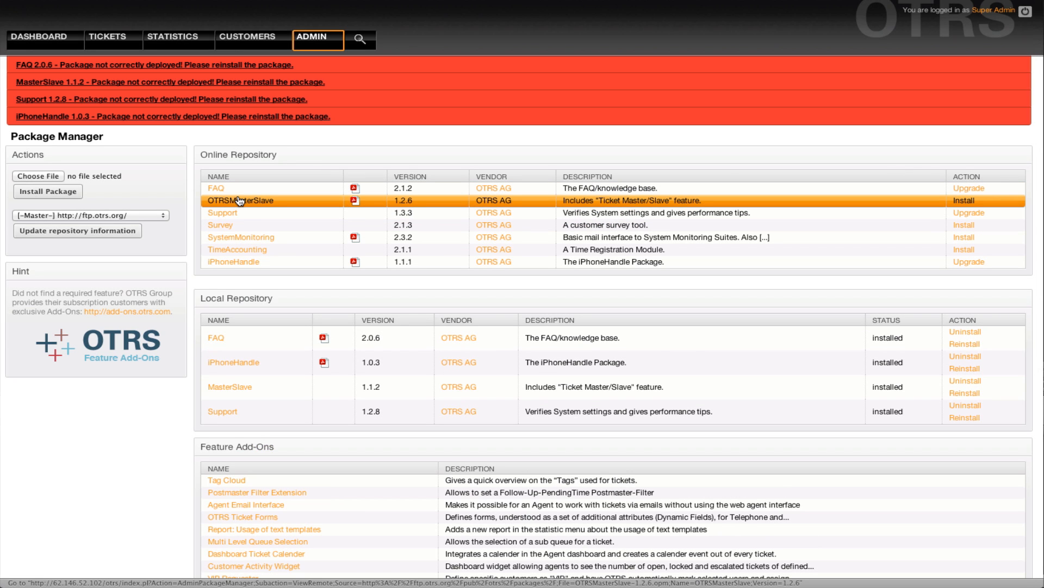
mouse_move(230, 207)
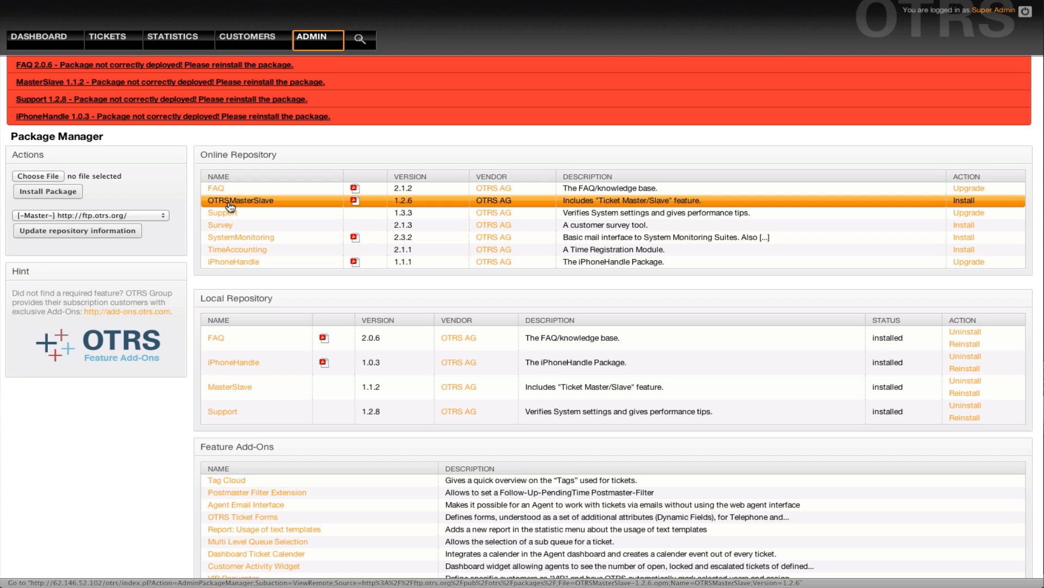
mouse_move(230, 208)
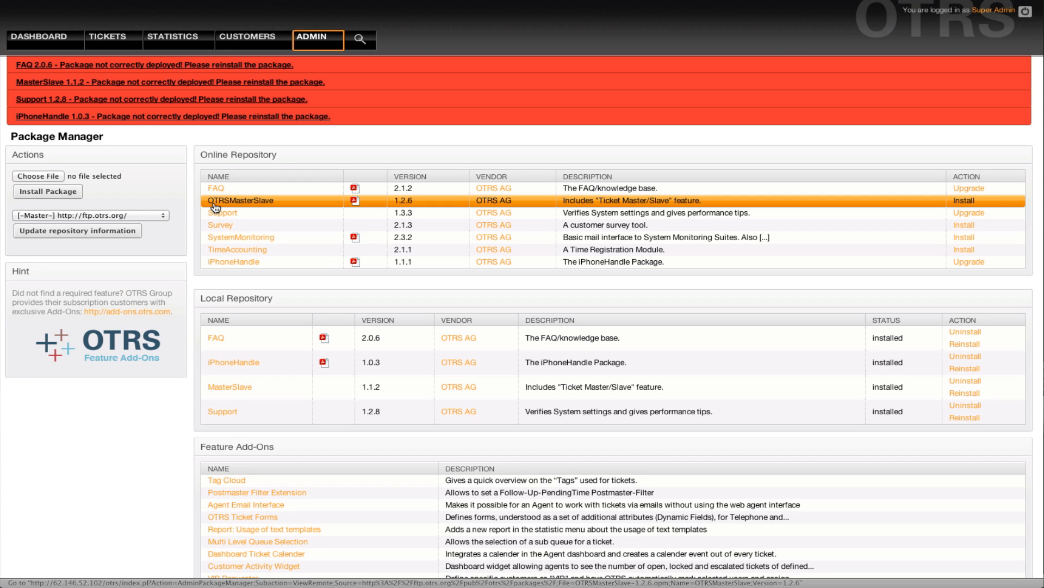
mouse_move(240, 205)
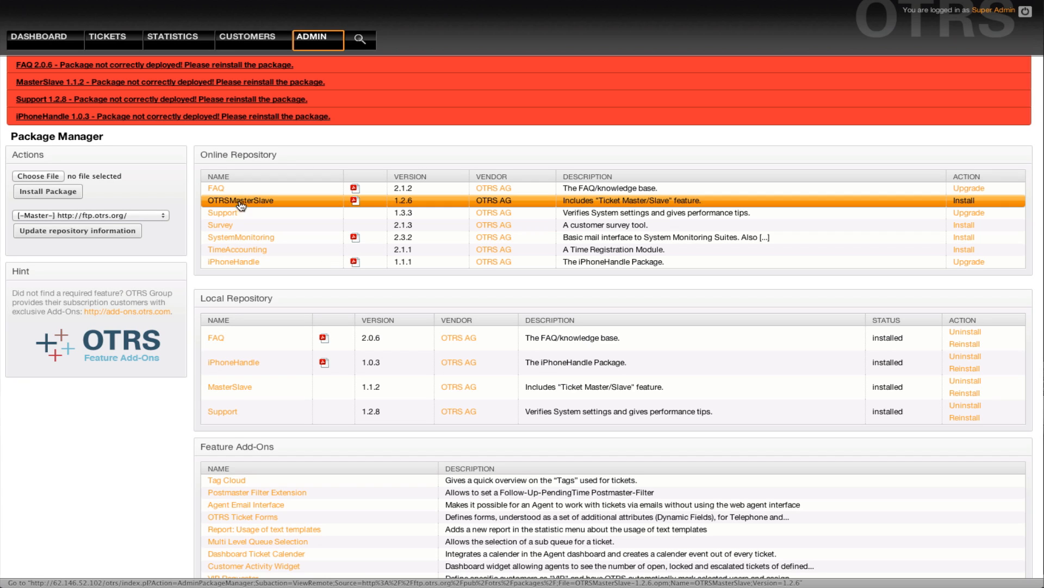
mouse_move(248, 204)
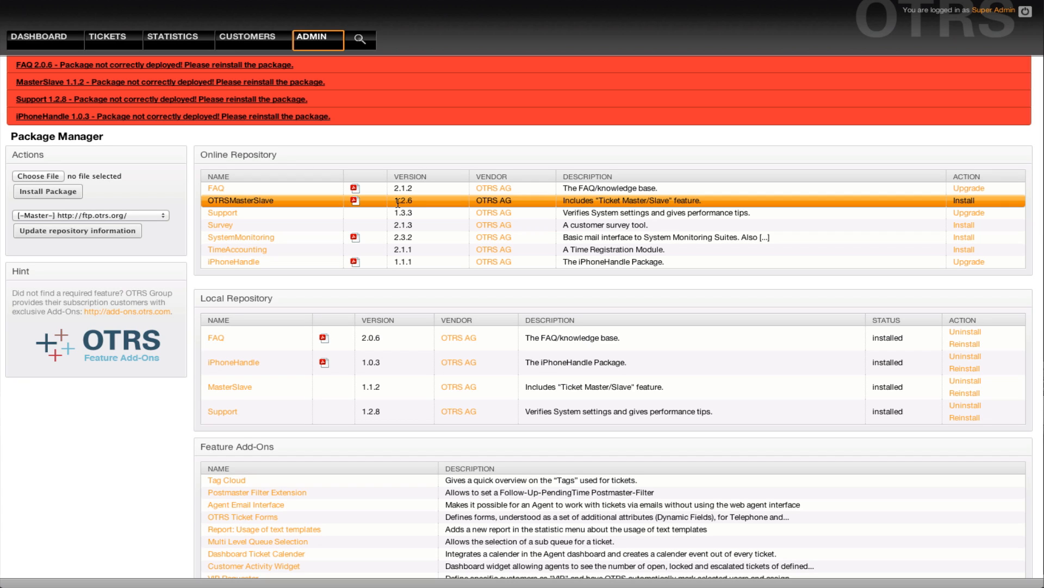
mouse_move(385, 208)
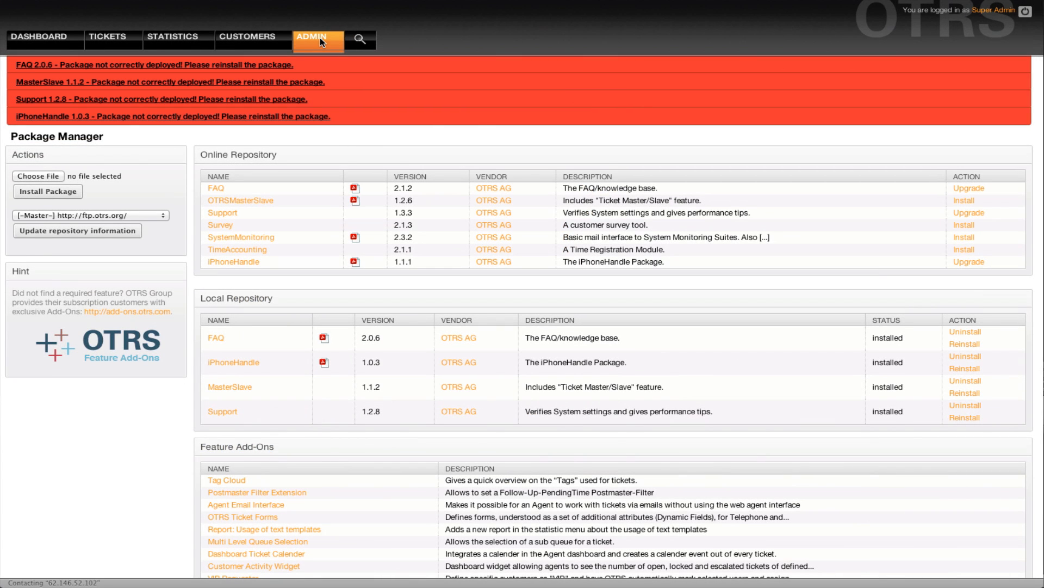
From Admin, show the Dynamic Fields overview with its 44 ticket fields.
left_click(310, 37)
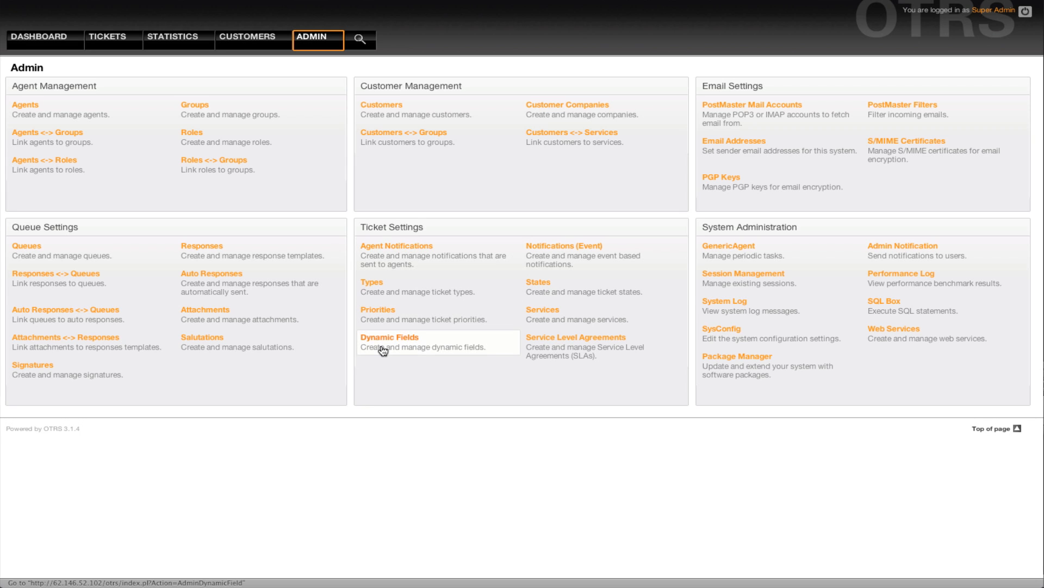
left_click(389, 338)
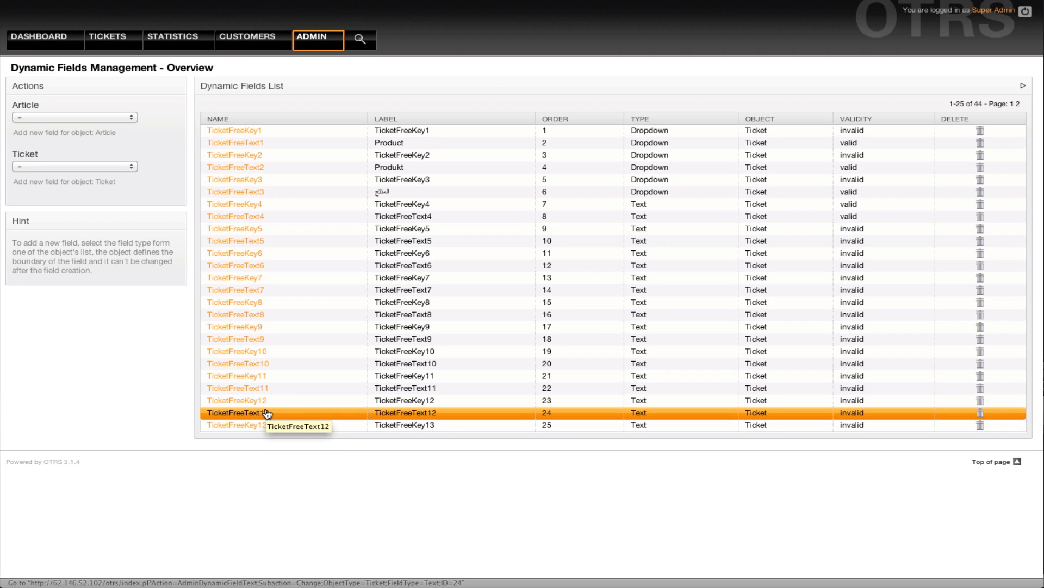
mouse_move(236, 400)
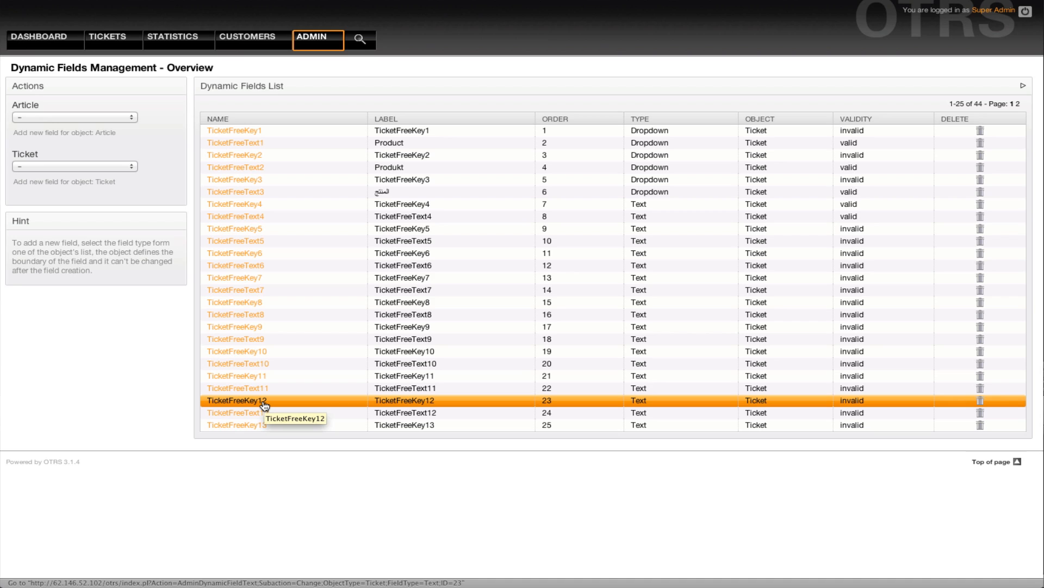
mouse_move(260, 416)
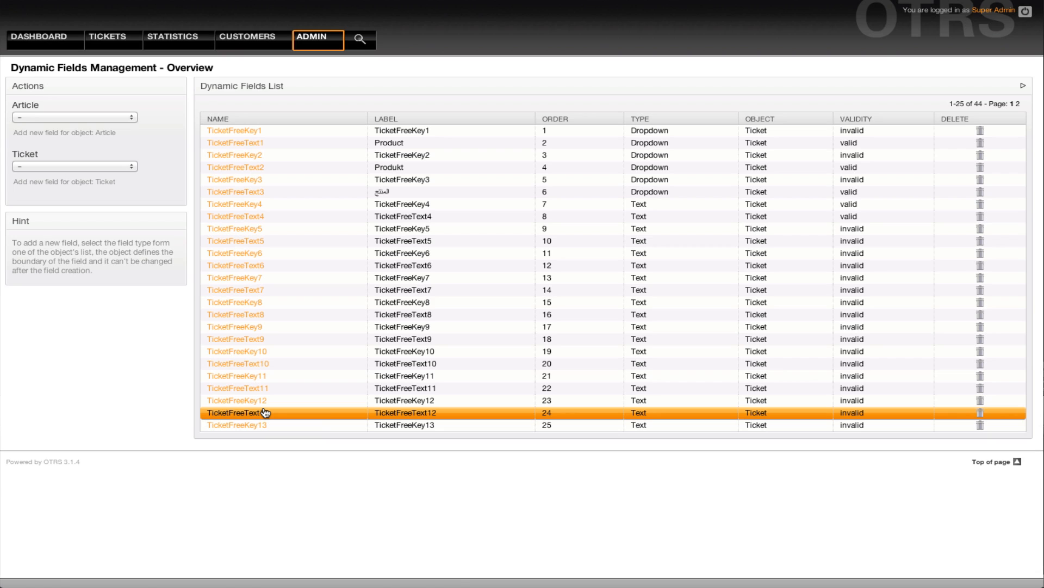
mouse_move(236, 413)
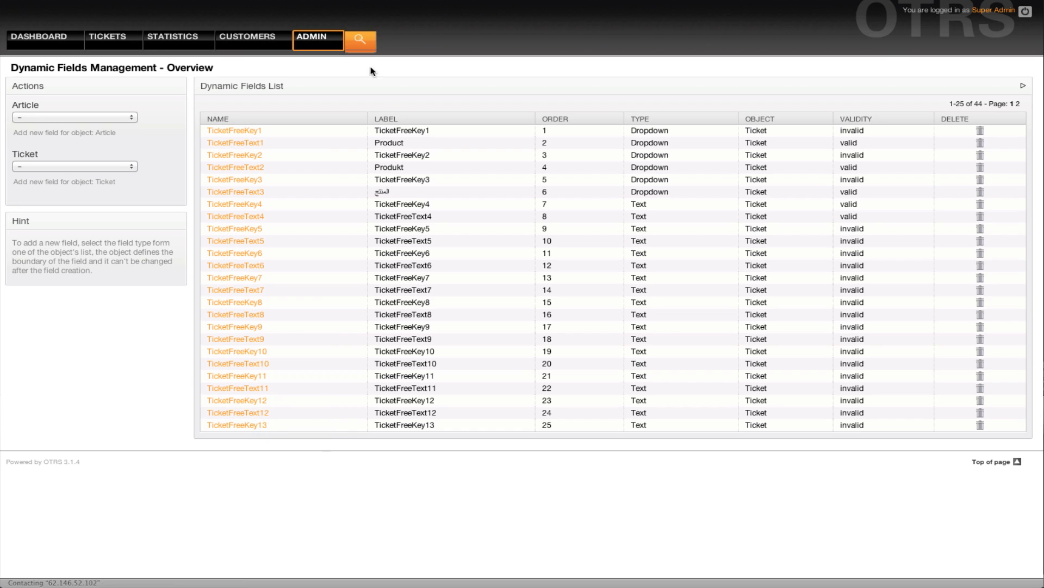
Uninstall the old MasterSlave 1.1.2 package in Package Manager, confirming the removal.
left_click(310, 37)
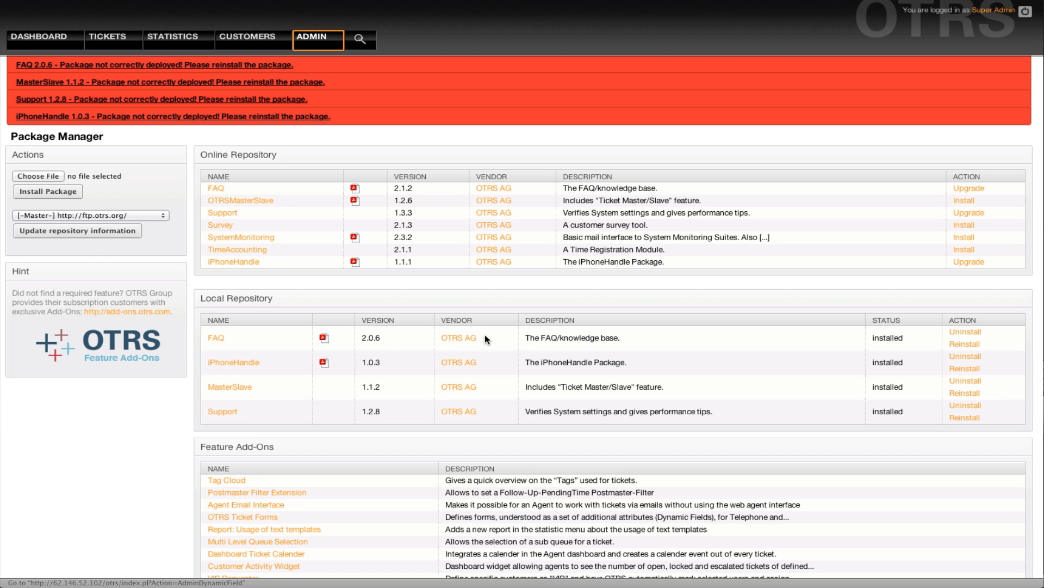
mouse_move(486, 338)
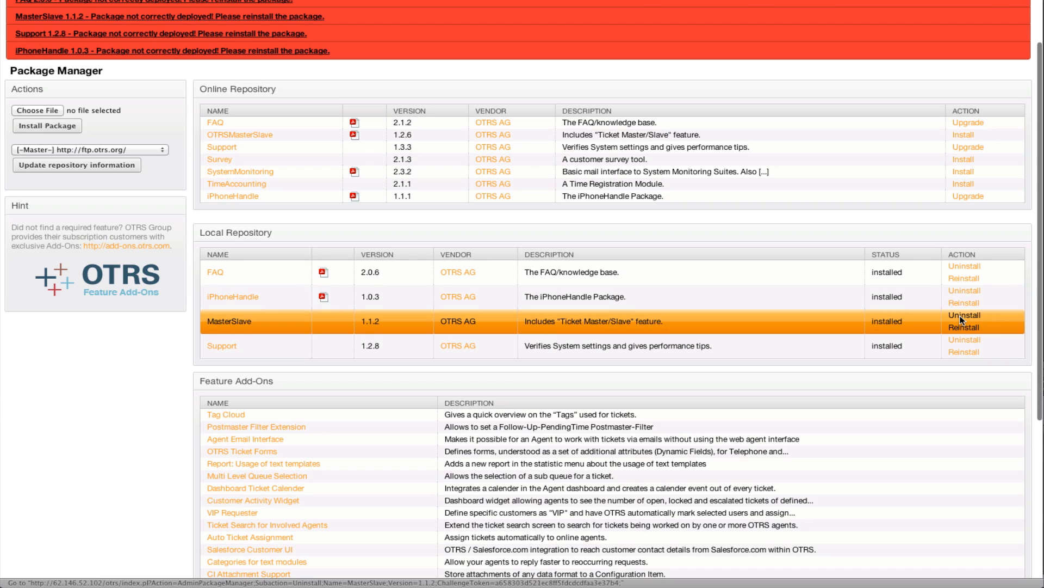
left_click(963, 314)
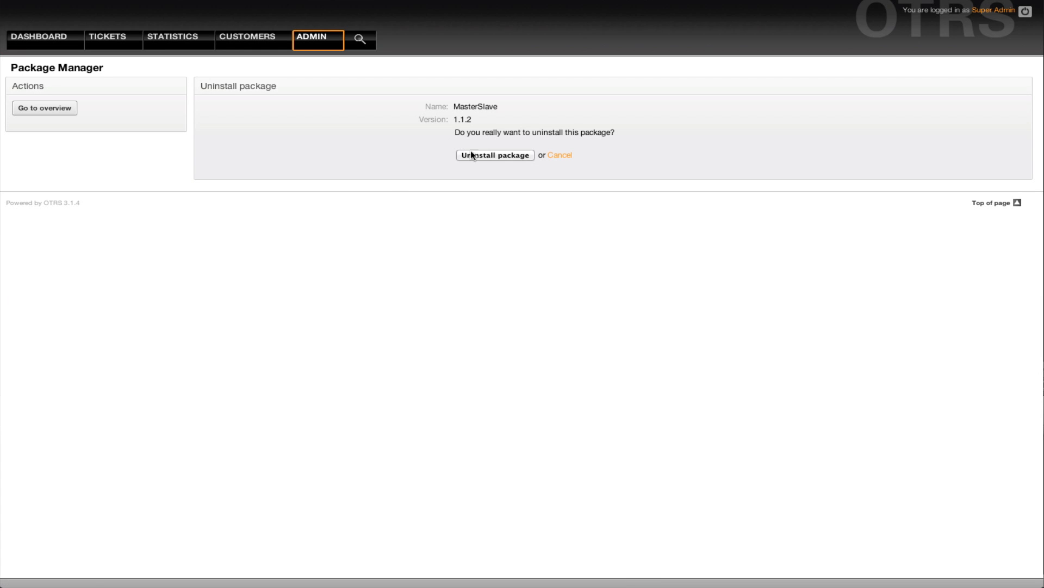
left_click(495, 156)
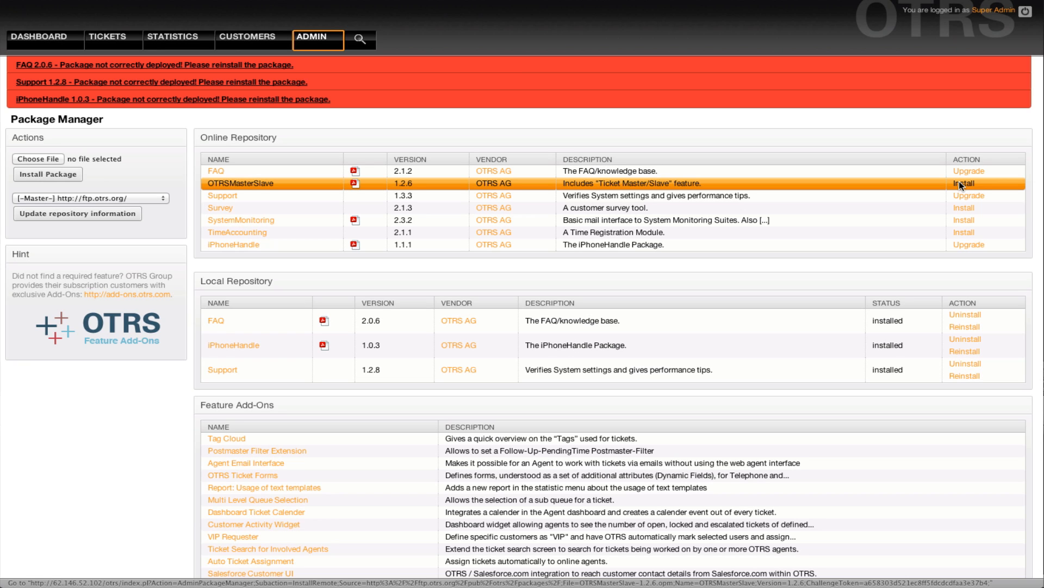
Install OTRSMasterSlave 1.2.6 from the online repository.
left_click(963, 183)
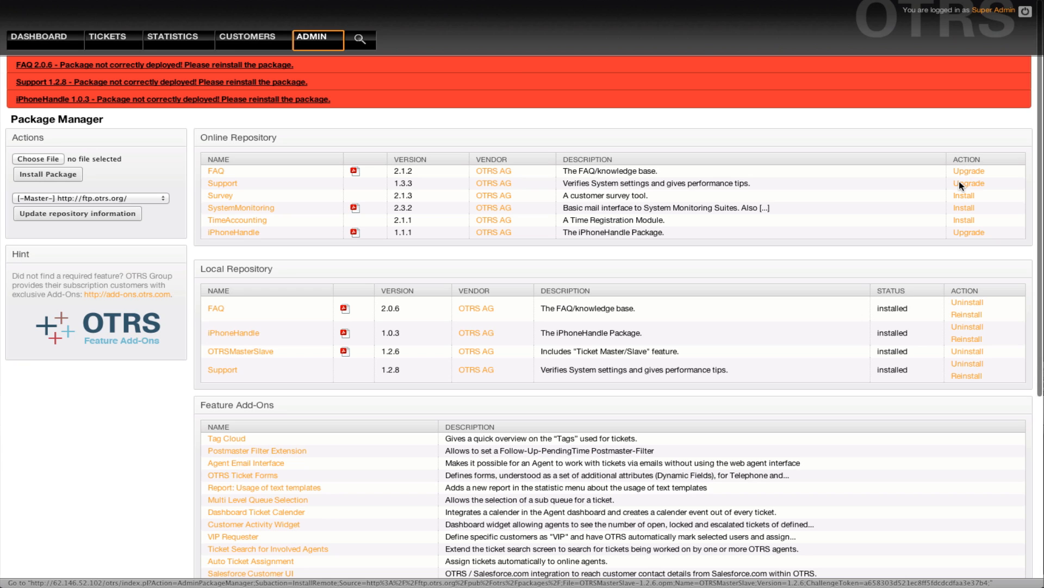
mouse_move(769, 351)
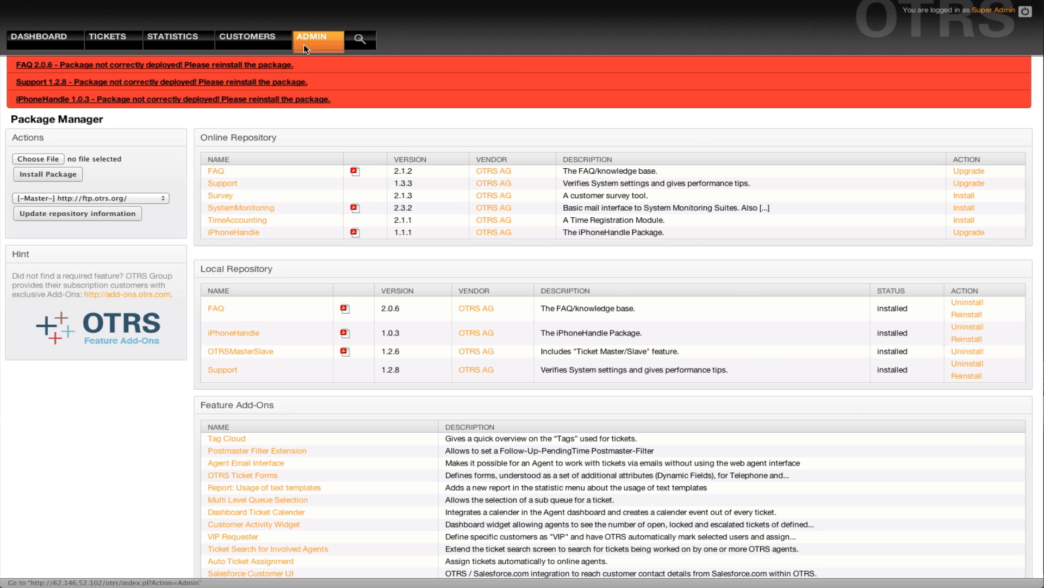
View the MasterSlave dropdown field's settings in Dynamic Fields, then go back to the overview.
left_click(310, 36)
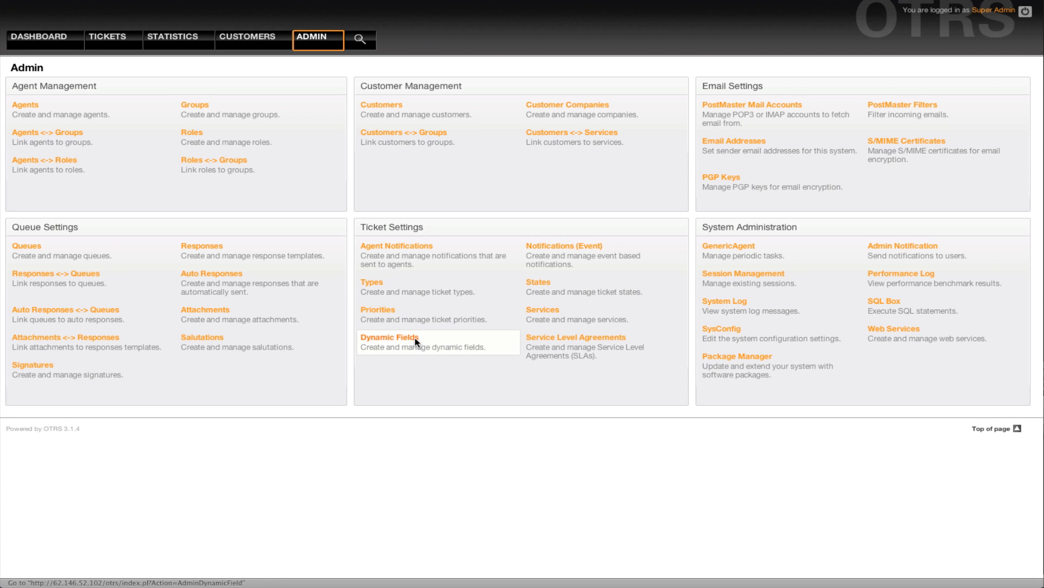
left_click(389, 337)
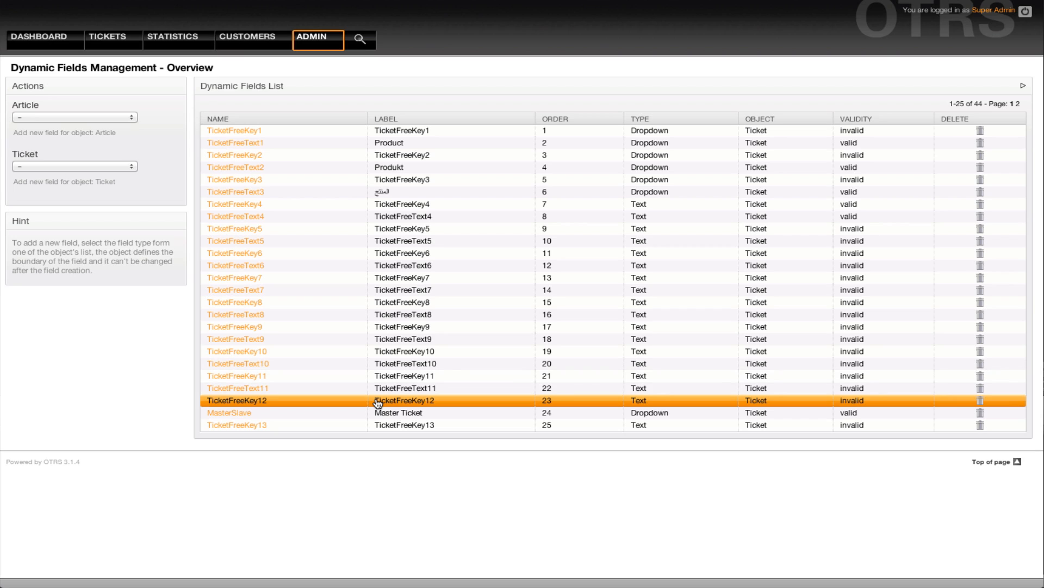
mouse_move(369, 416)
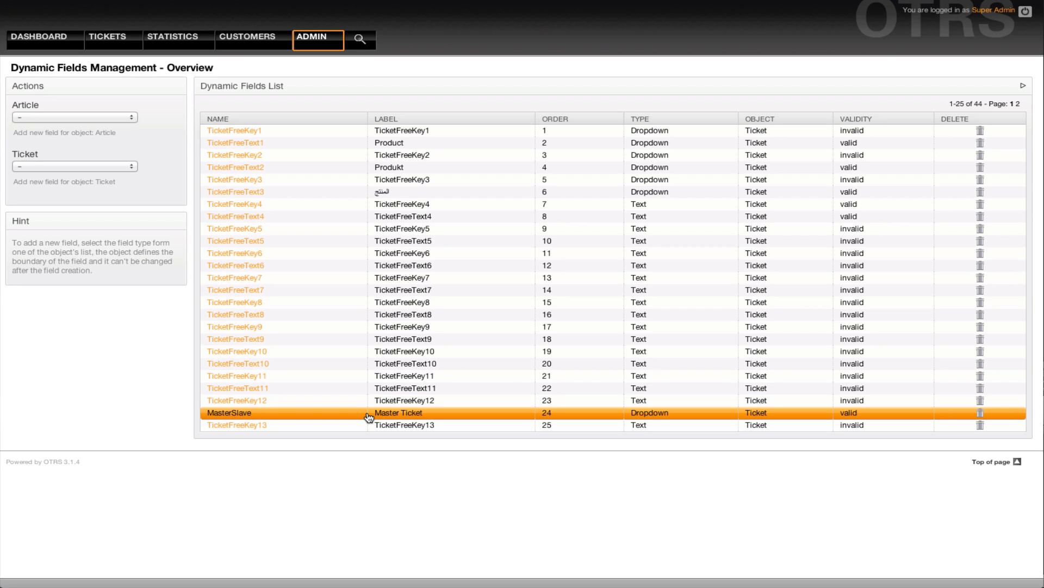
mouse_move(241, 417)
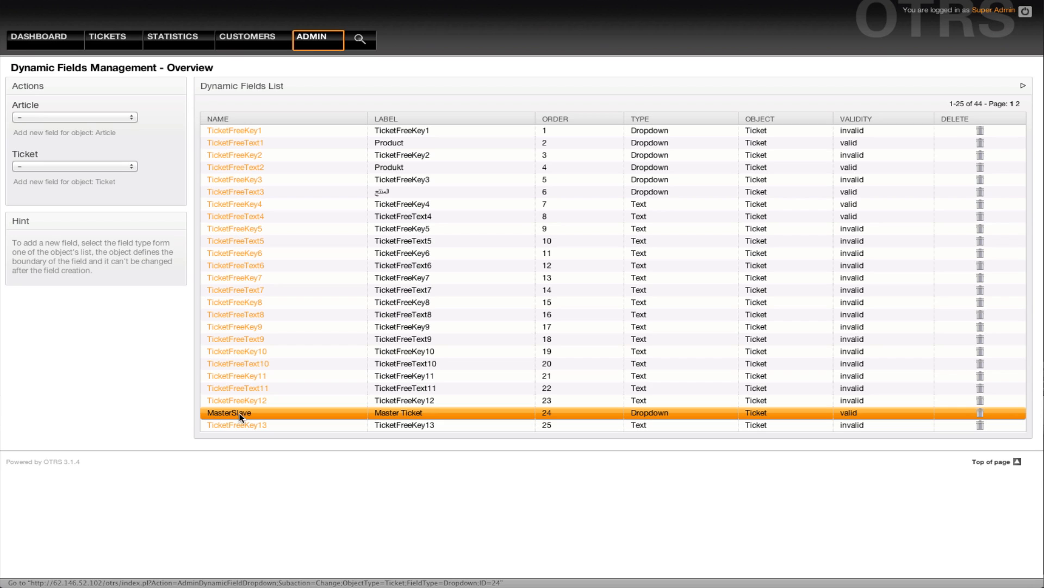
left_click(229, 412)
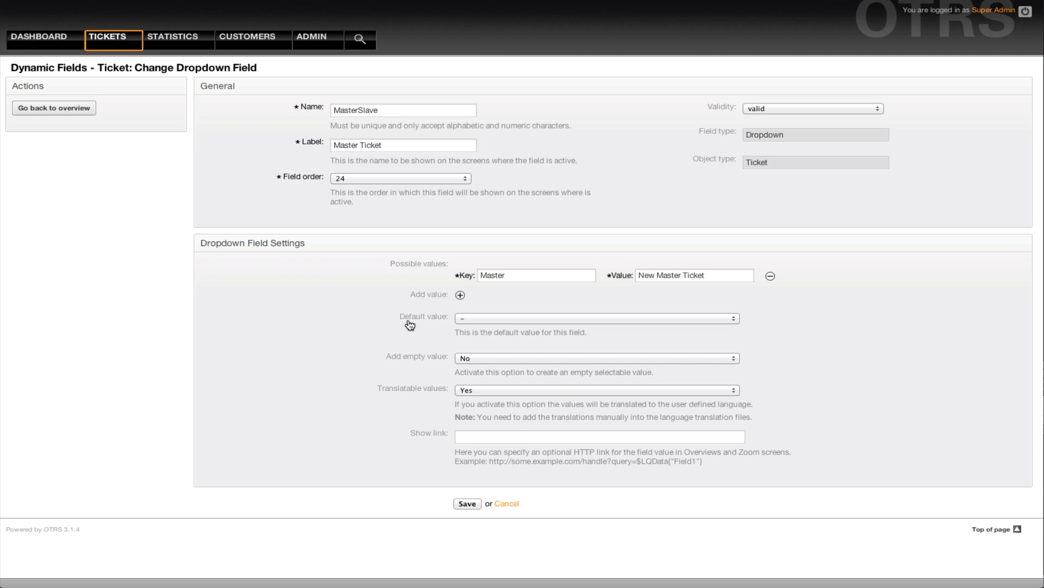
left_click(55, 108)
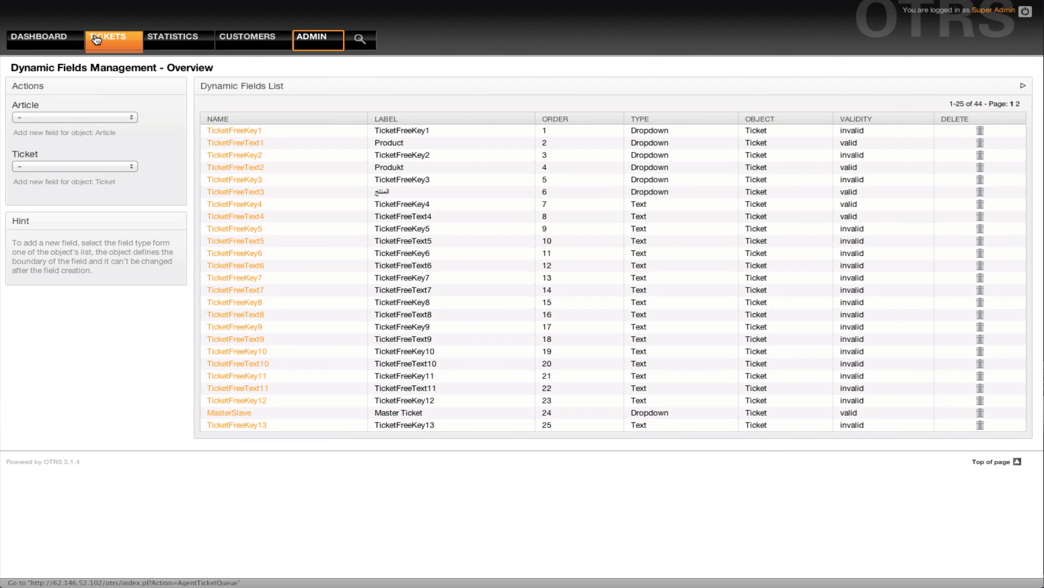
left_click(107, 36)
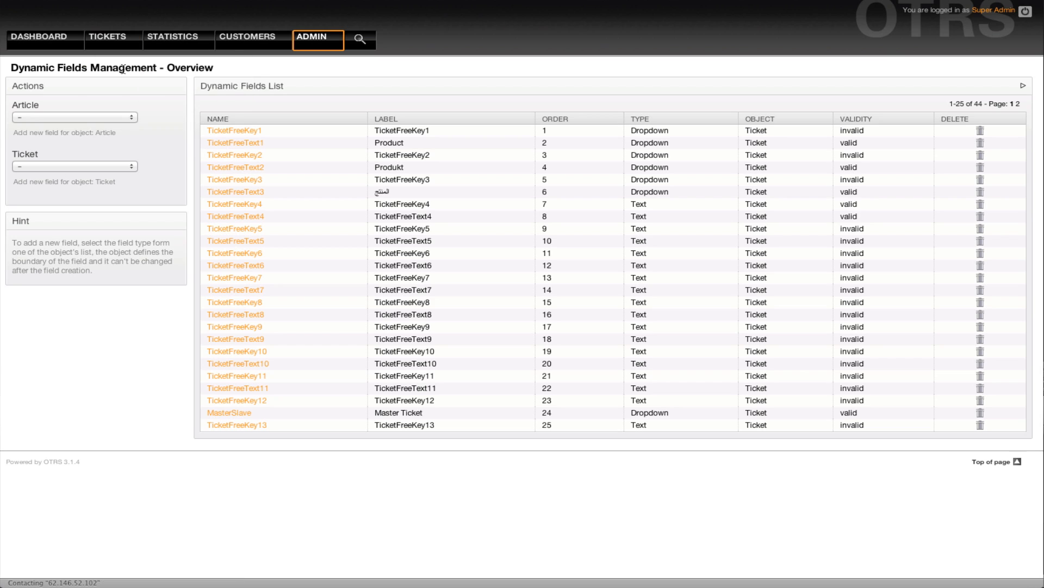
View master ticket Test 2, follow the child link to Test 5 and return to Test 2.
left_click(108, 37)
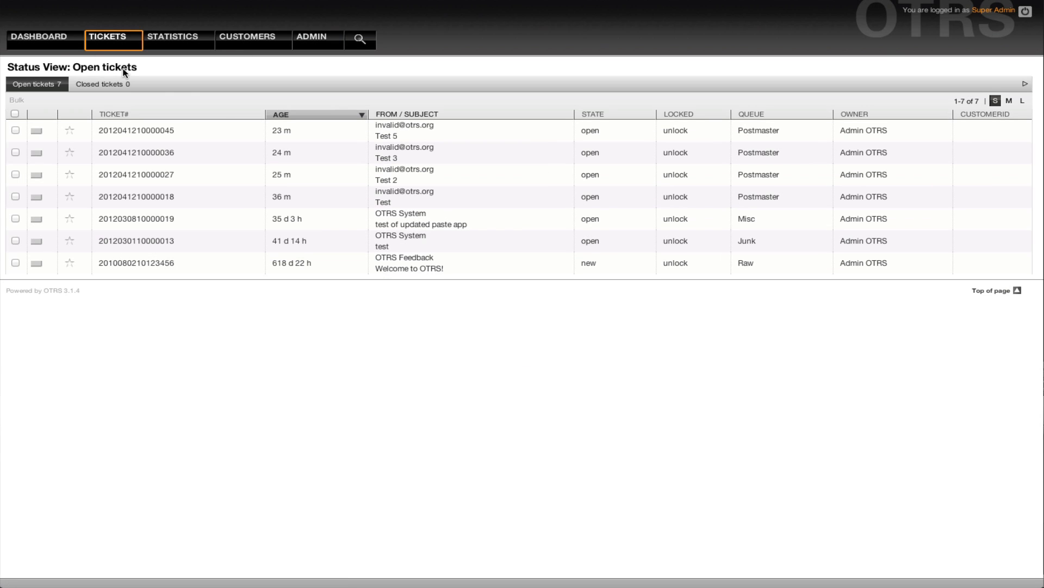
mouse_move(293, 174)
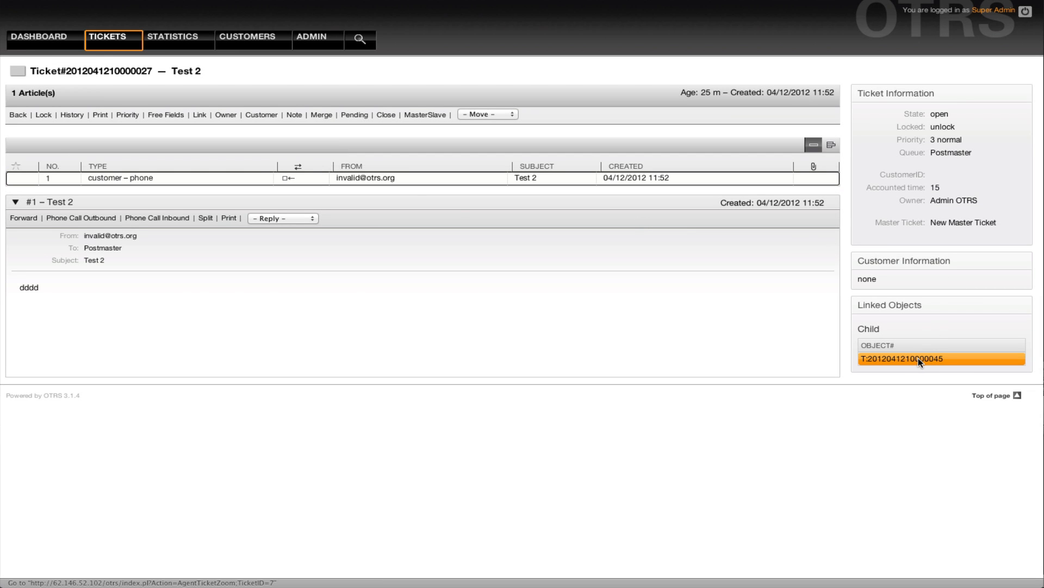
left_click(919, 358)
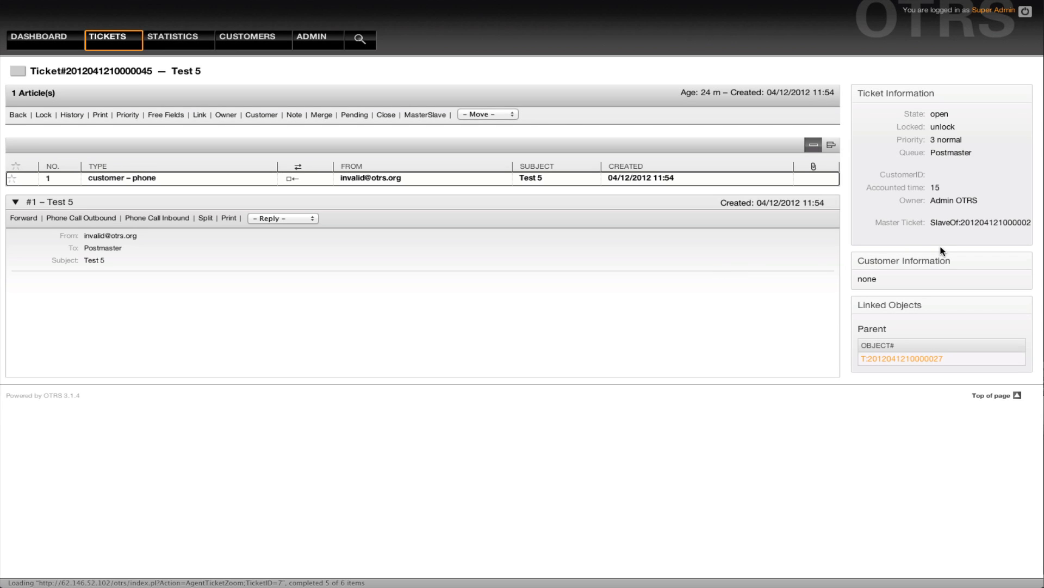
left_click(894, 358)
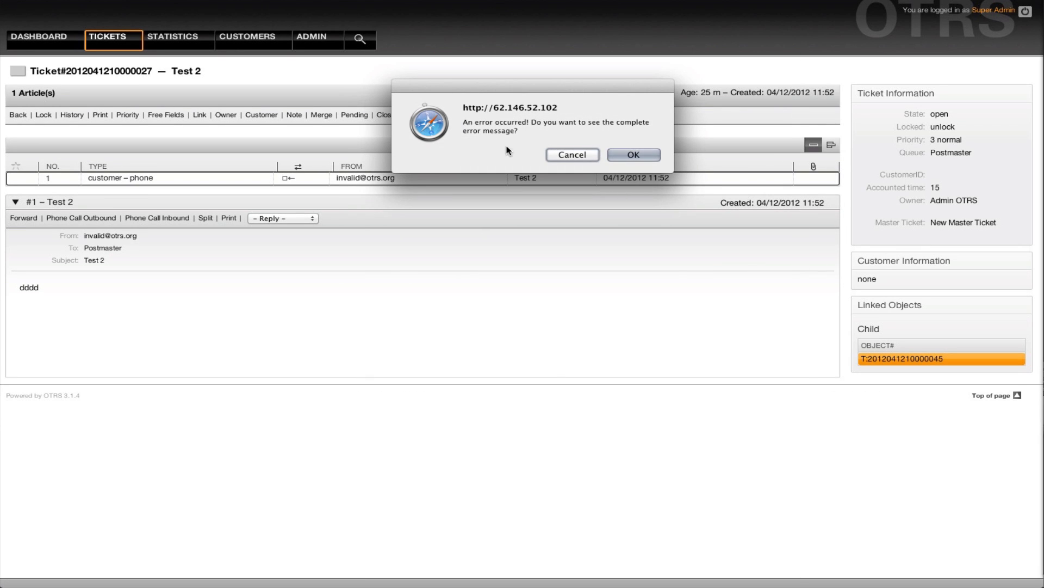
Dismiss the AJAX error alerts and bring up the master/slave settings for Test 2.
left_click(632, 153)
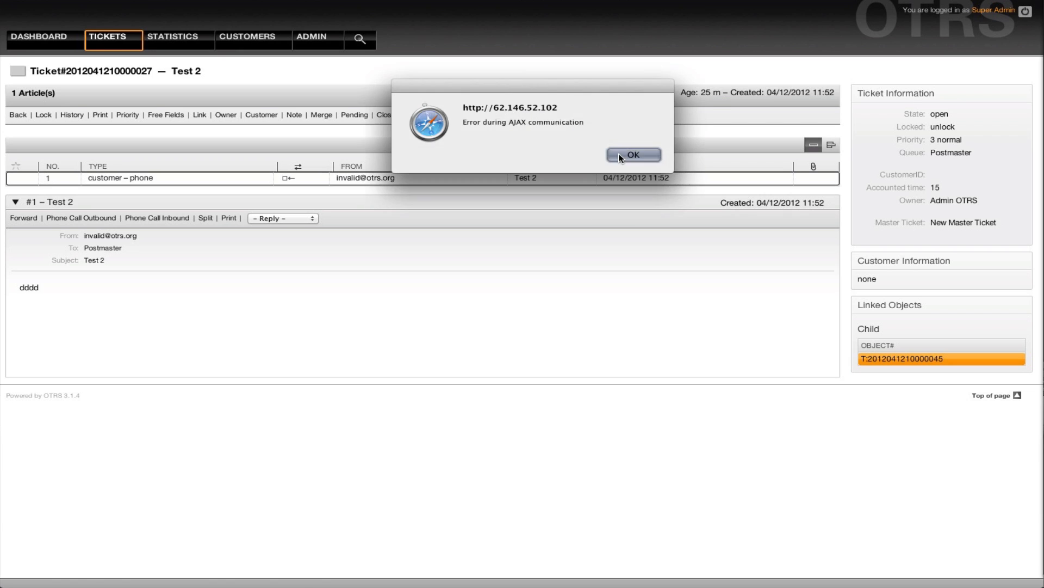
left_click(632, 154)
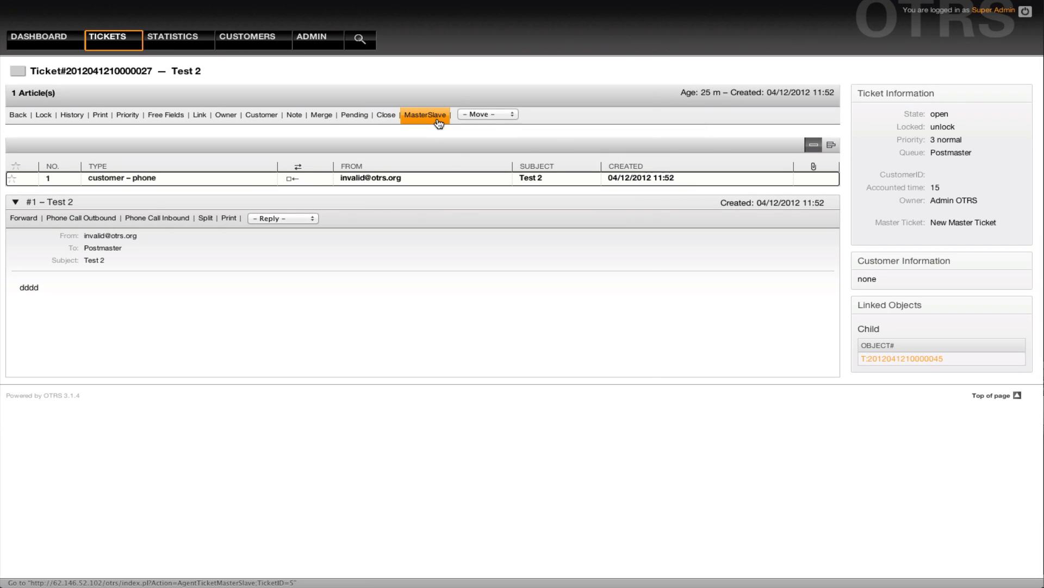
left_click(426, 115)
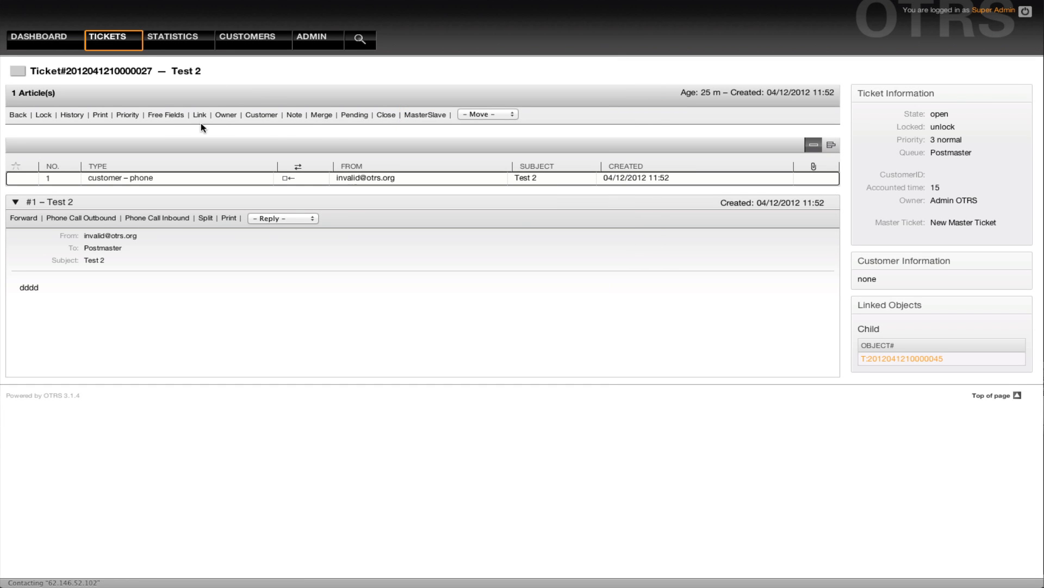
Close master ticket Test 2 with a note so slave Test 5 becomes closed successful.
left_click(385, 114)
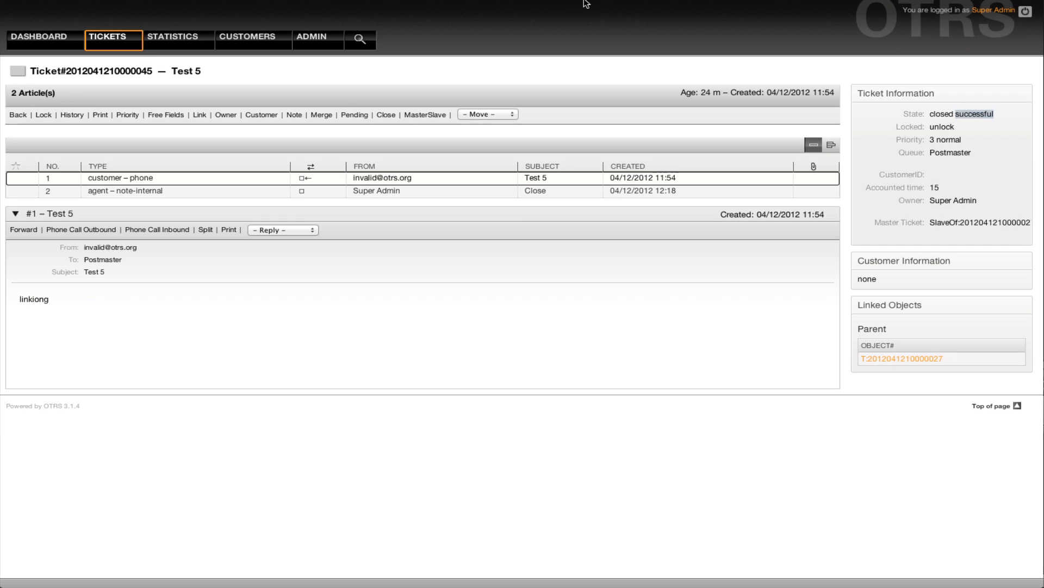
mouse_move(557, 20)
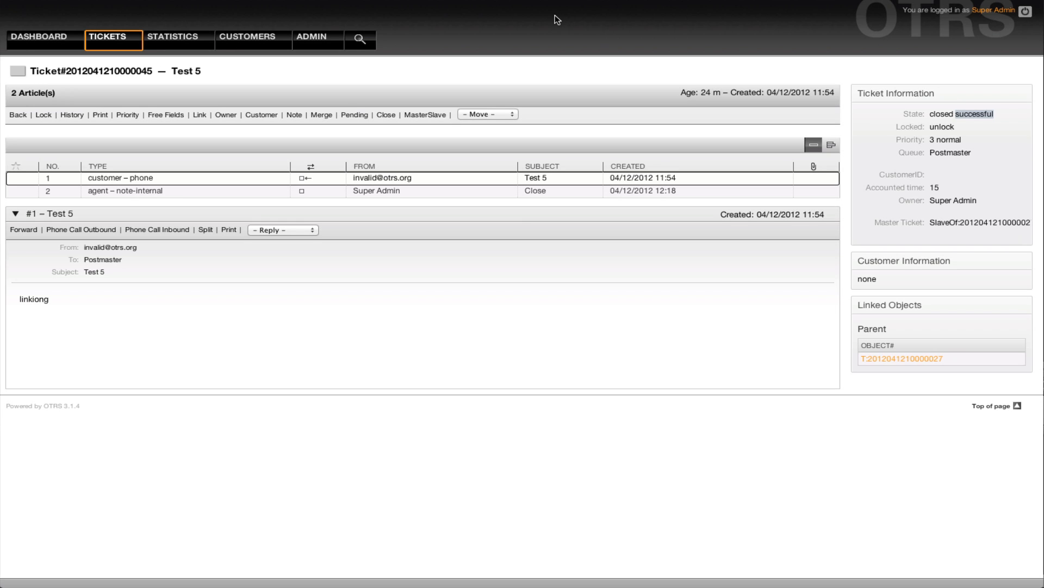